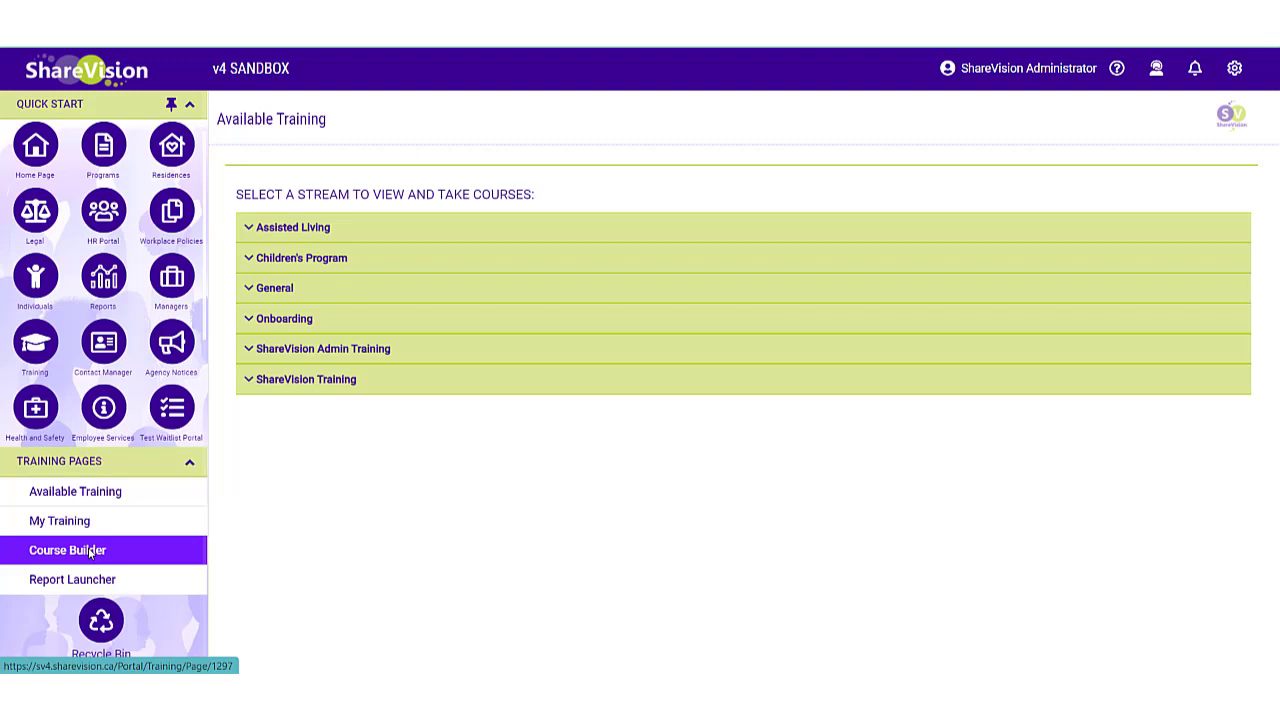
pyautogui.moveTo(105, 557)
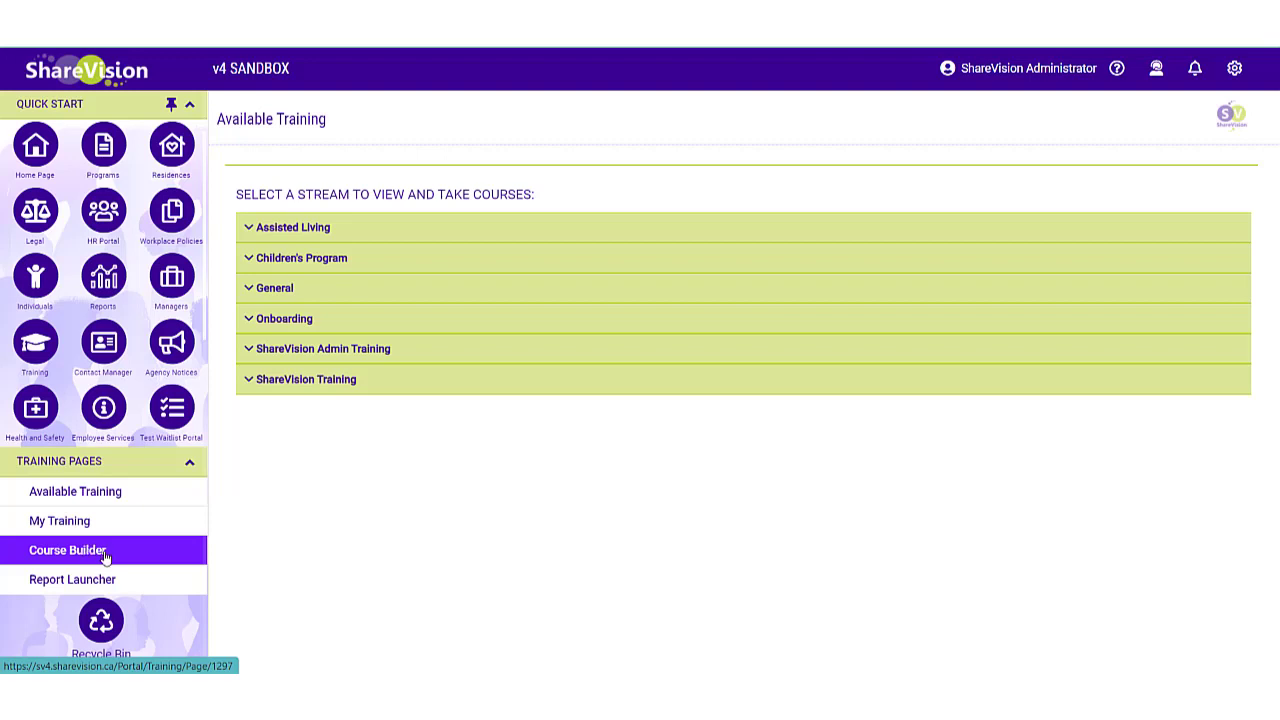
# Step: Go to Course Builder and open the Administration Policies course row
pyautogui.click(66, 550)
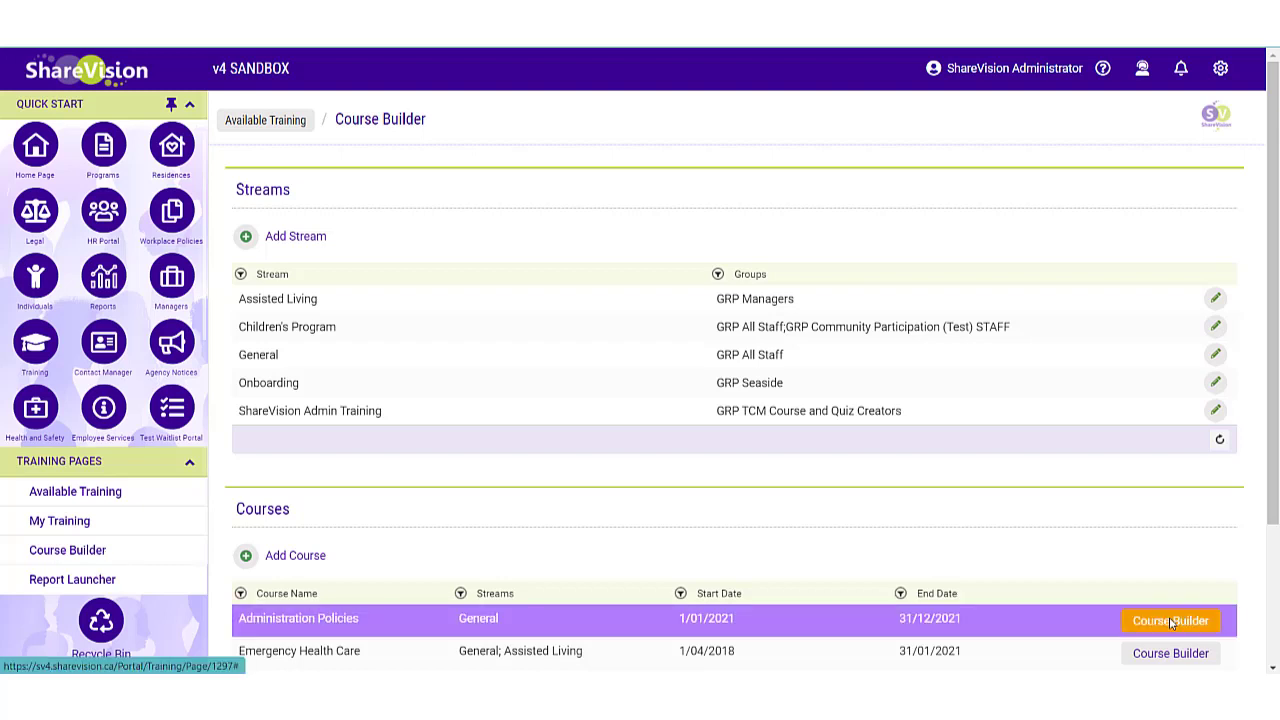
pyautogui.click(1170, 620)
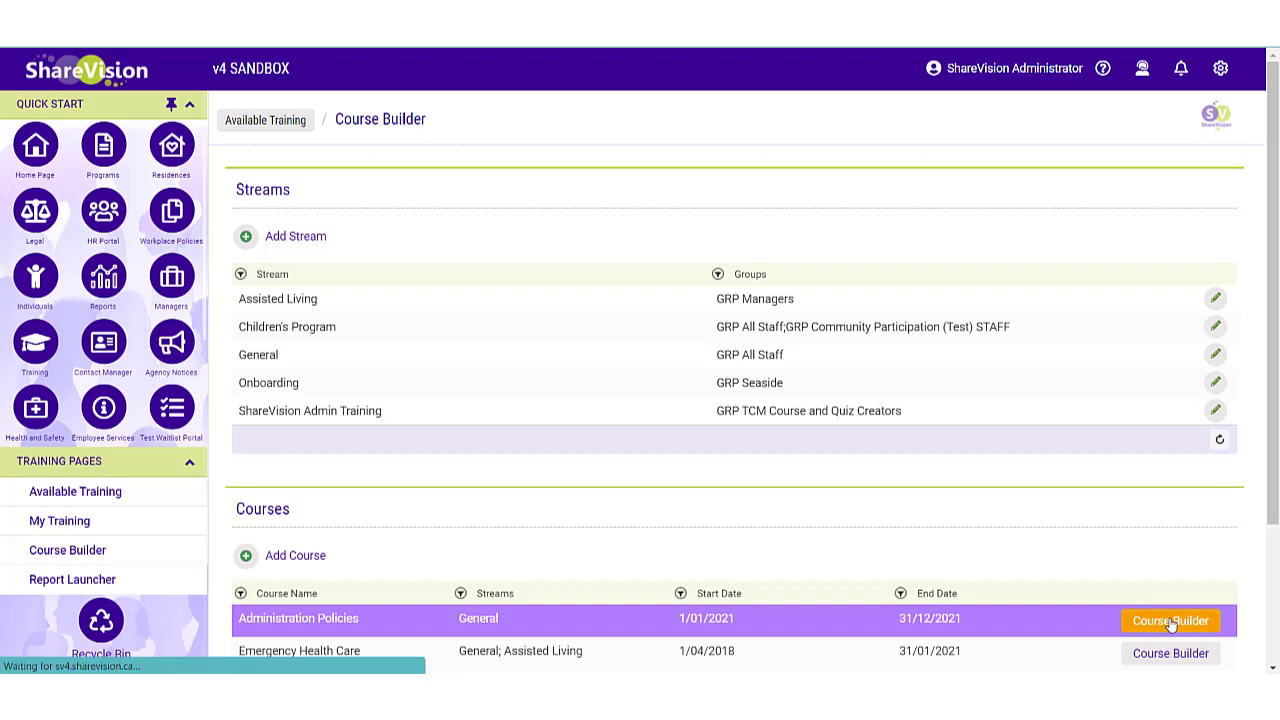
# Step: Edit the Administration Policies course and start a New Quiz from its Quiz dropdown
pyautogui.click(1170, 621)
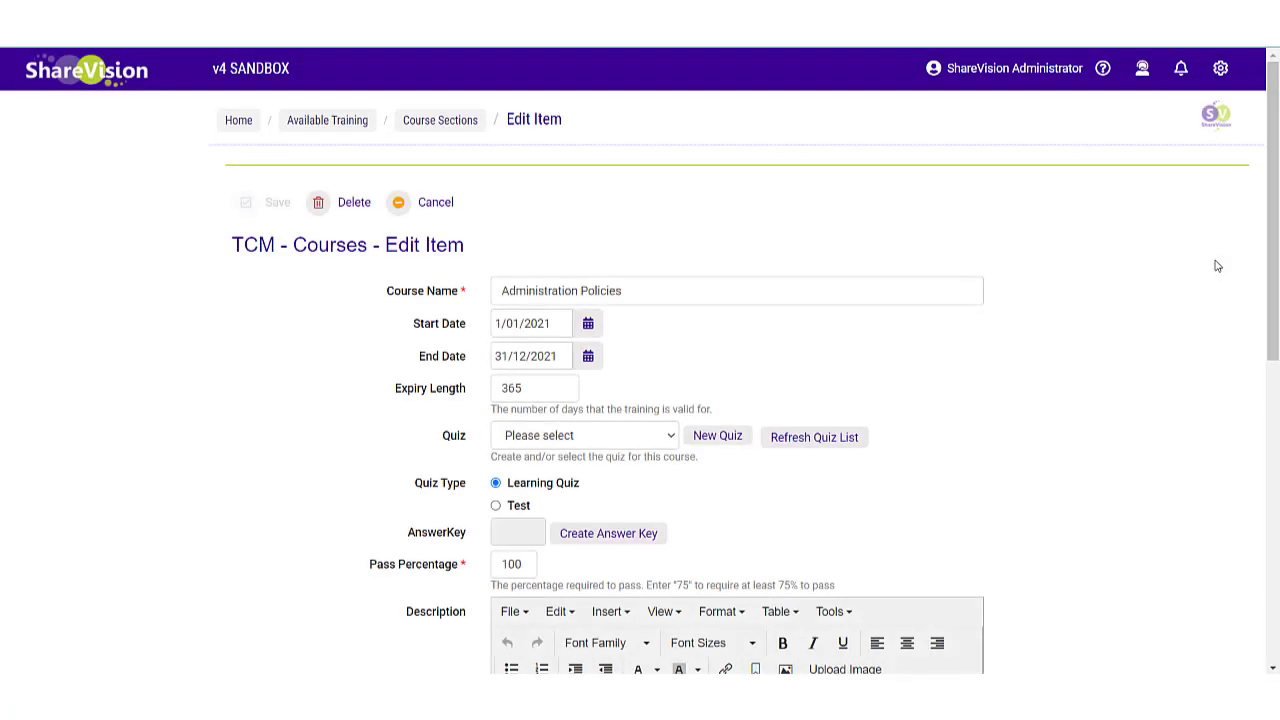
pyautogui.moveTo(567, 482)
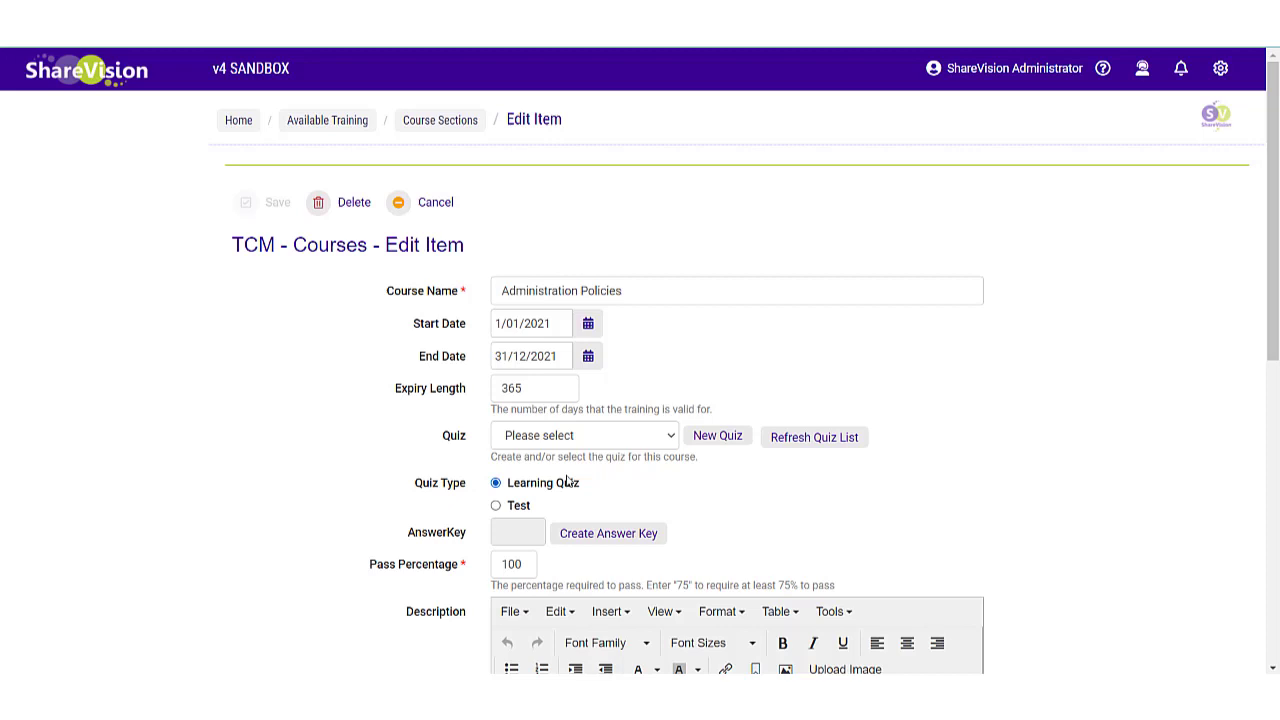
pyautogui.moveTo(590, 488)
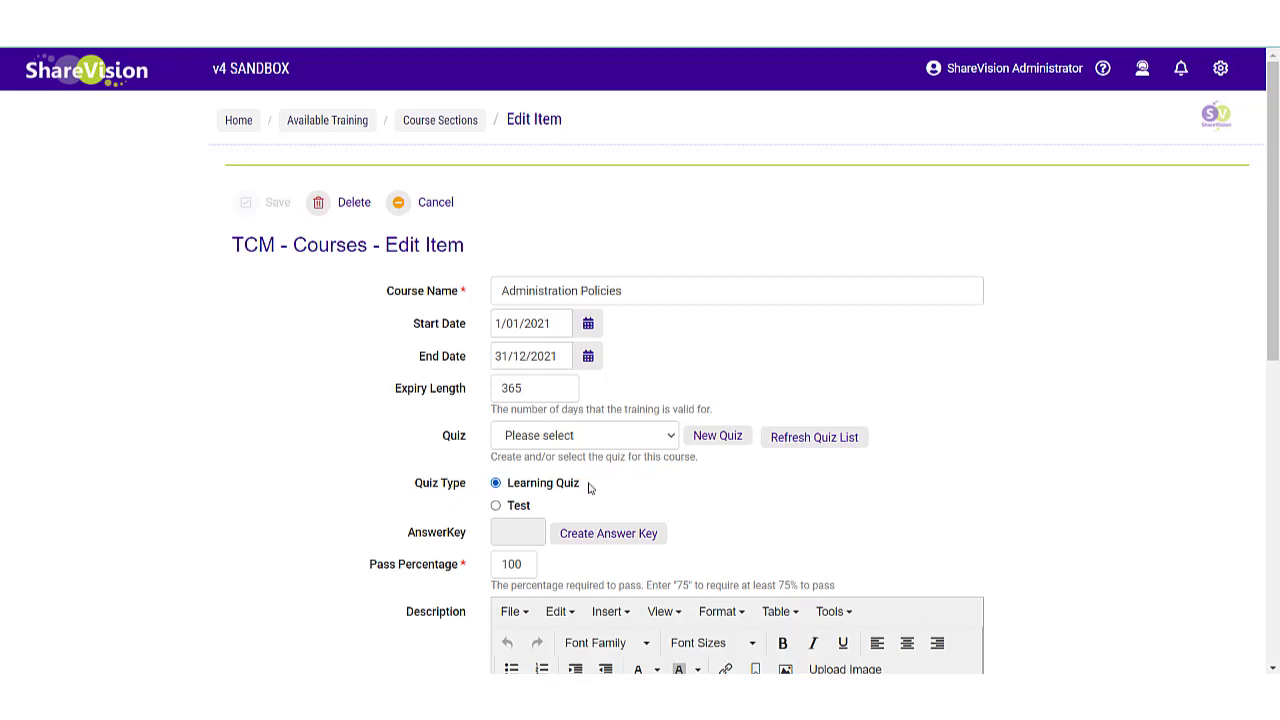
pyautogui.click(716, 436)
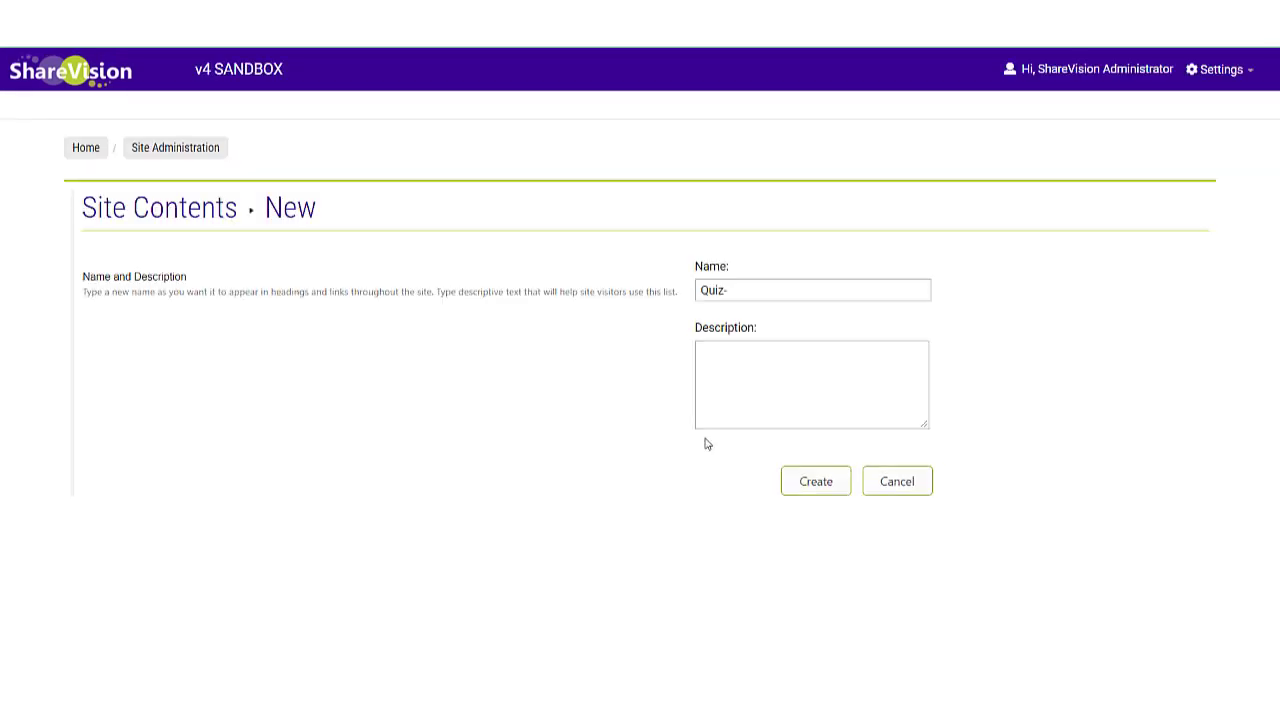
# Step: Create quiz list Quiz-AdminPolicies, review its settings, then go back and cancel the form
pyautogui.write('AdminPolicie')
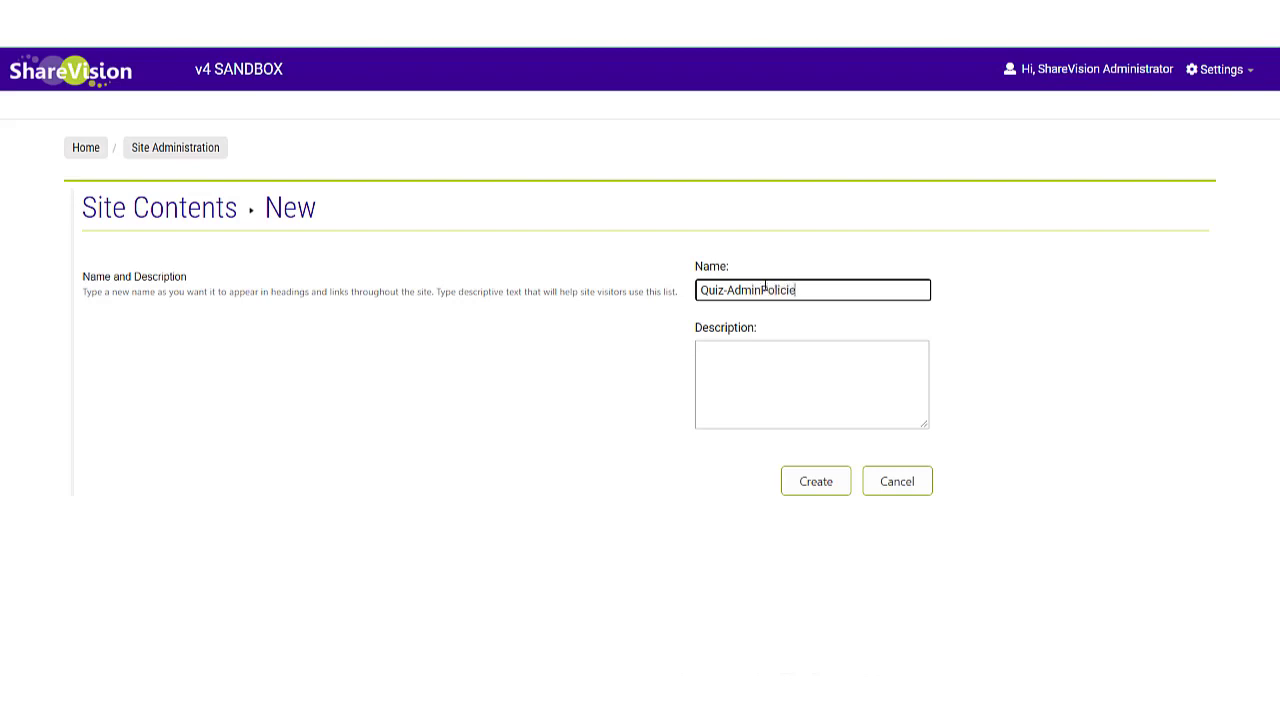
pyautogui.click(815, 481)
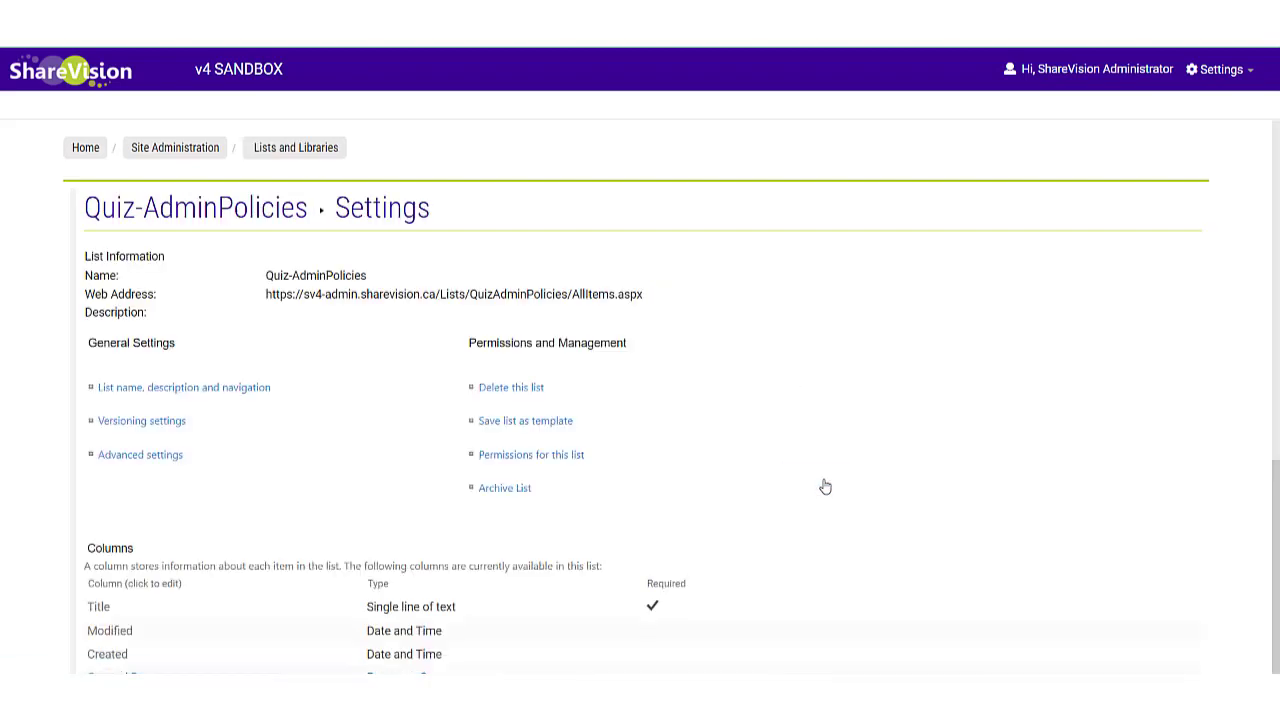
pyautogui.click(184, 387)
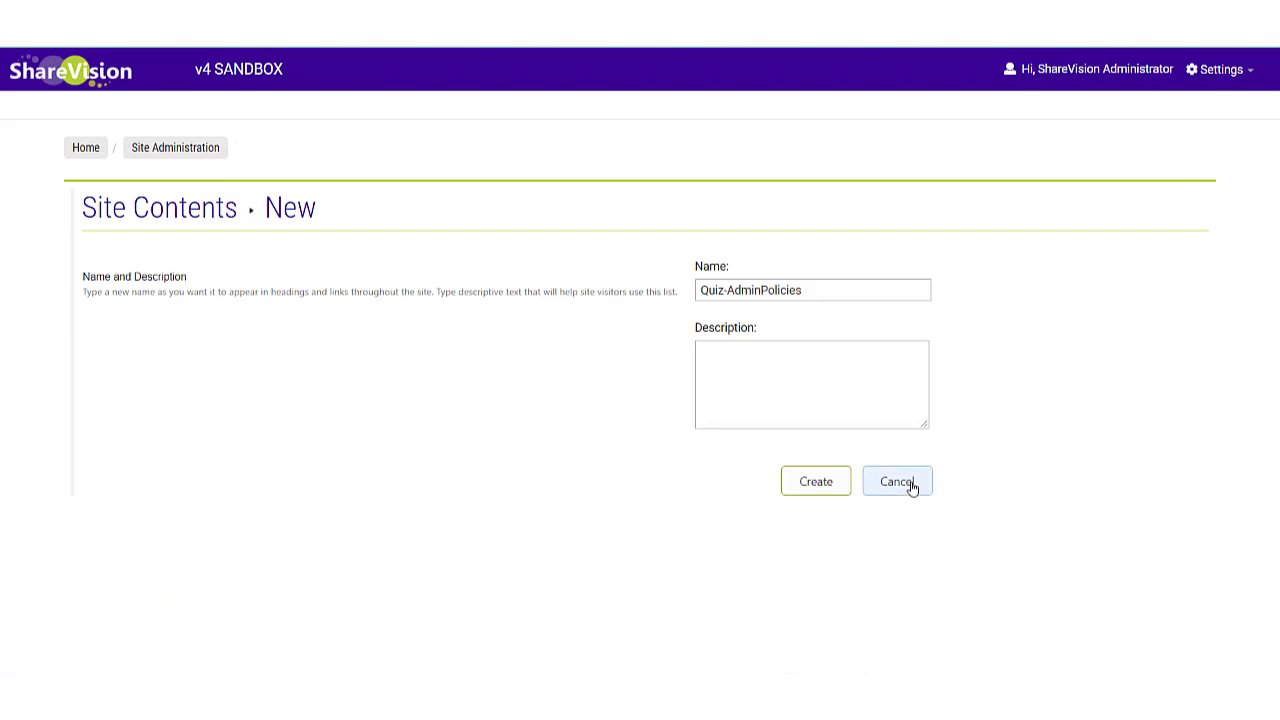
pyautogui.click(896, 481)
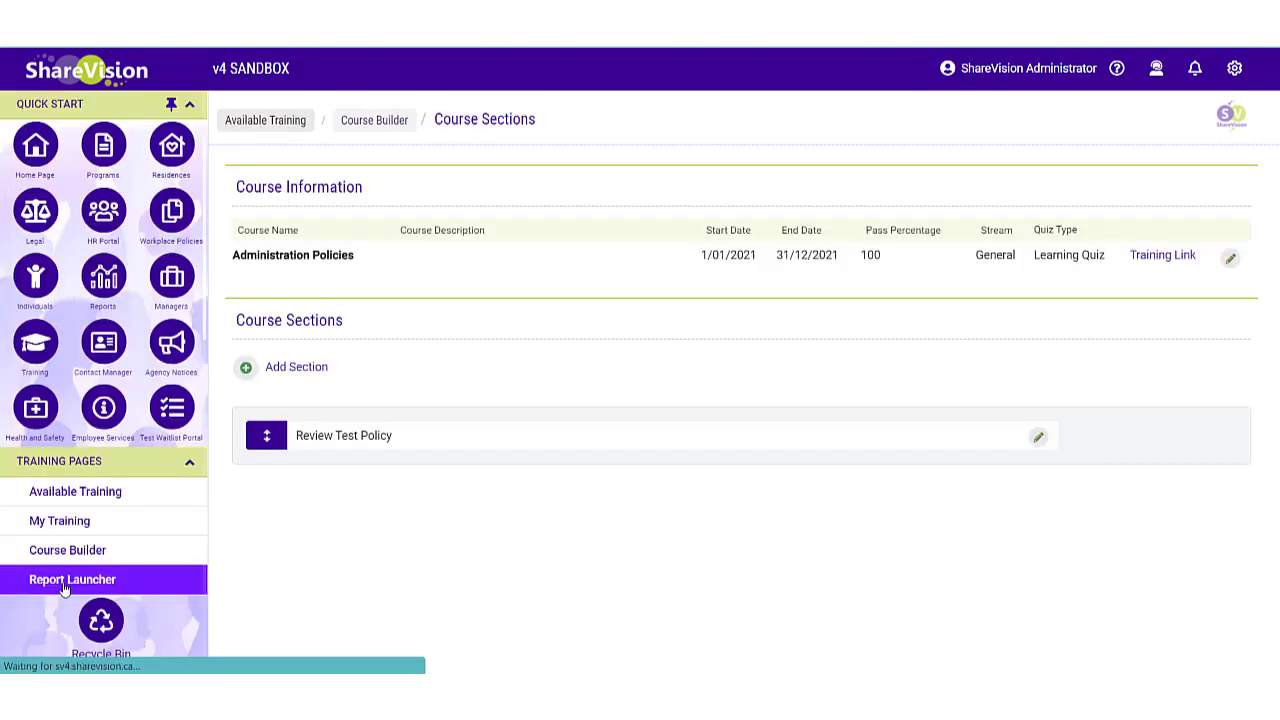
# Step: Open Report Launcher's Training By Course form for the Administration Policies course
pyautogui.click(72, 580)
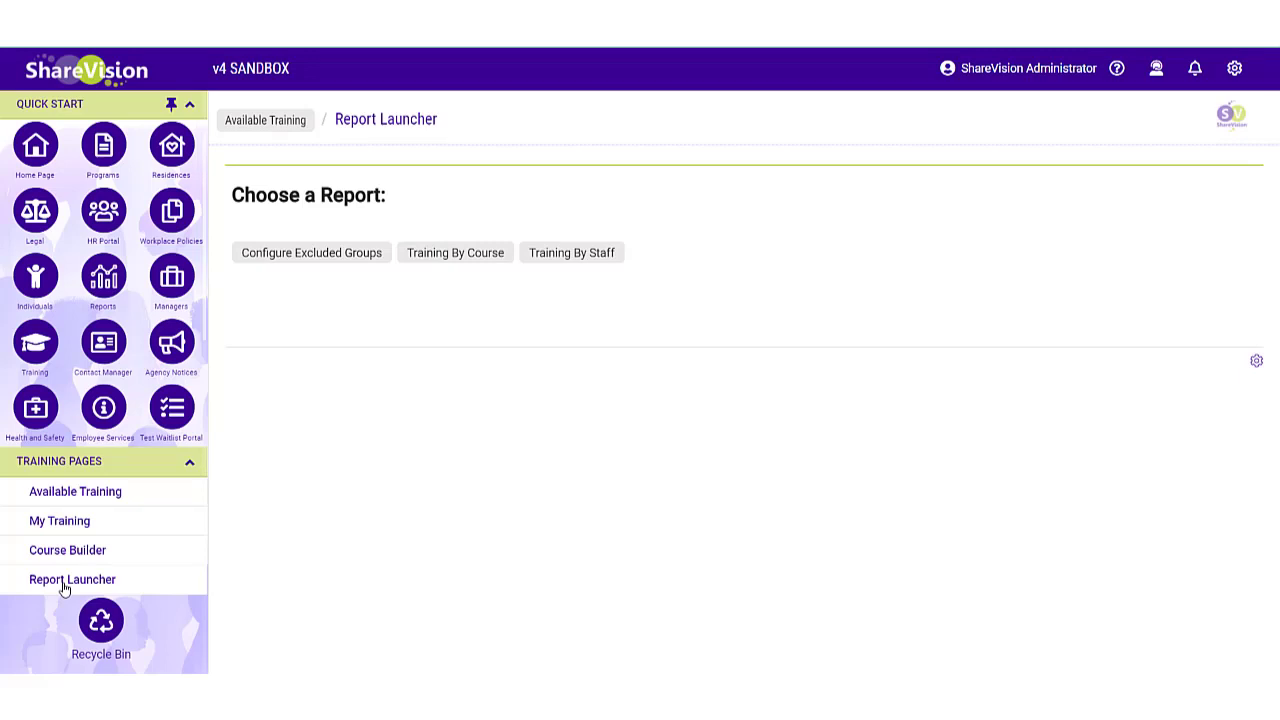
pyautogui.click(454, 252)
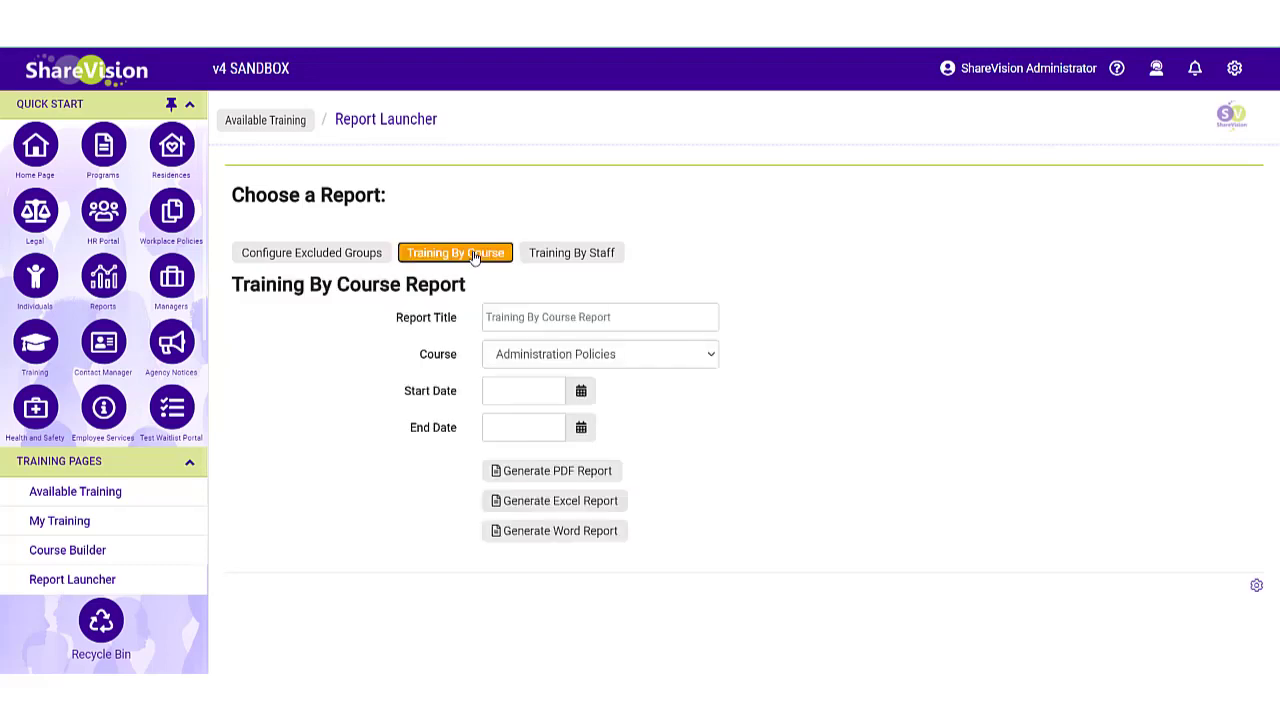